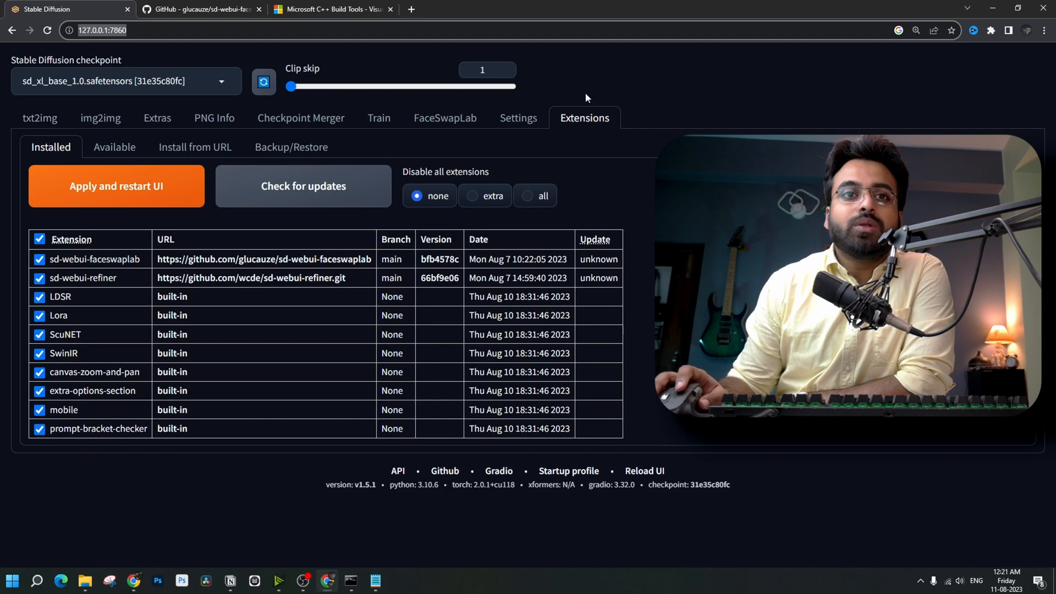
# - Install FaceSwapLab from its GitHub repository URL via Extensions > Install from URL
pyautogui.click(195, 147)
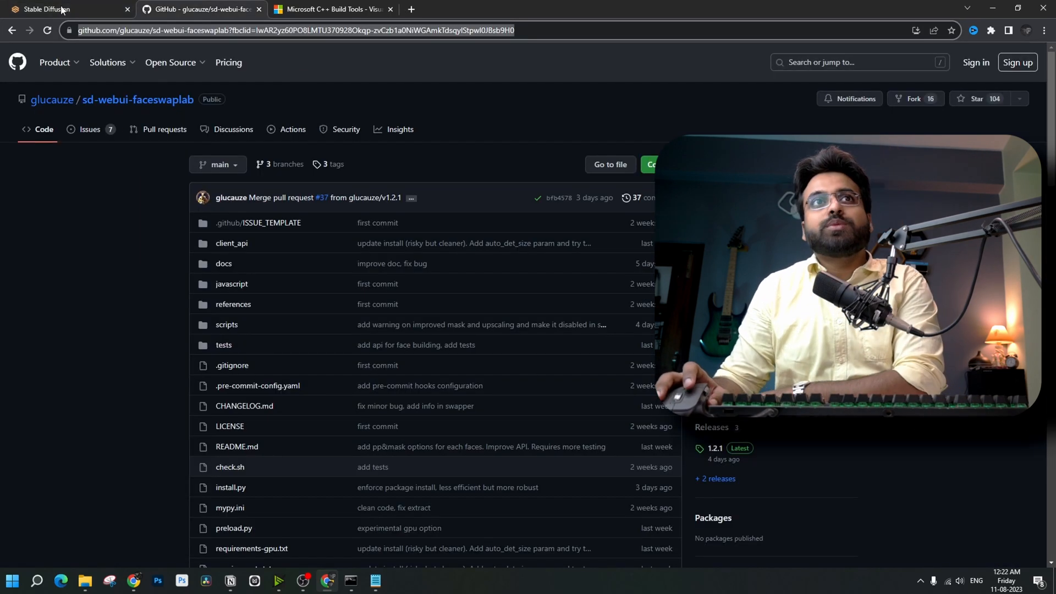
pyautogui.click(47, 8)
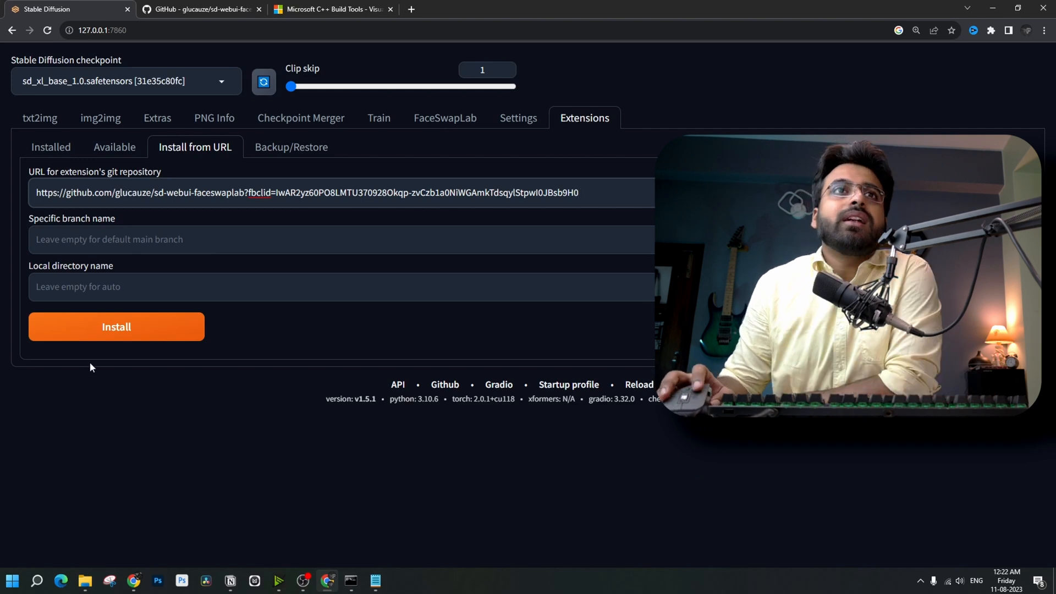
pyautogui.click(116, 327)
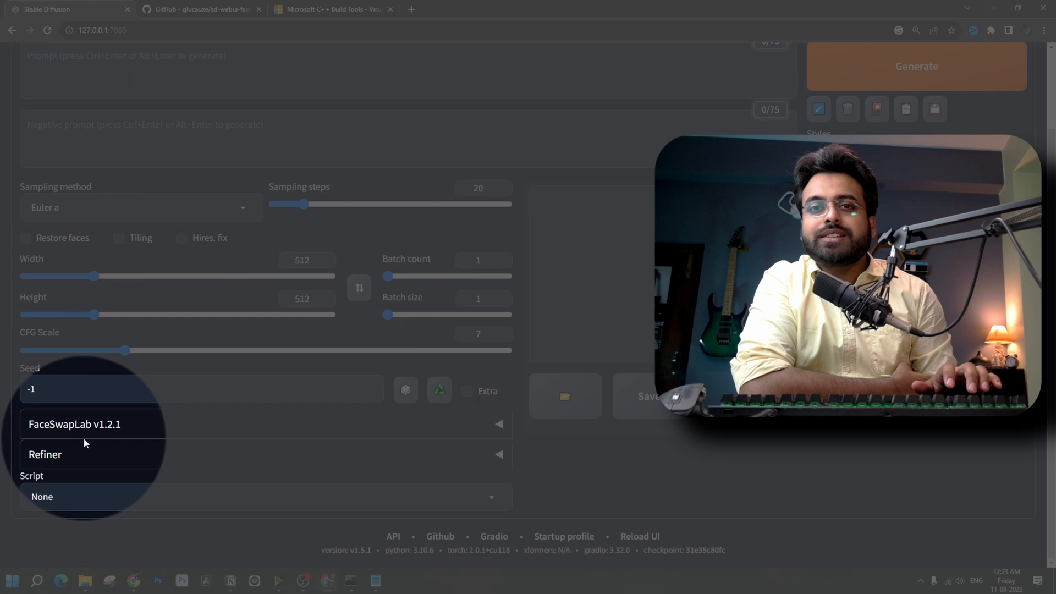
# - Expand the FaceSwapLab accordion in txt2img and scroll through its face reference and batch options
pyautogui.scroll(3)
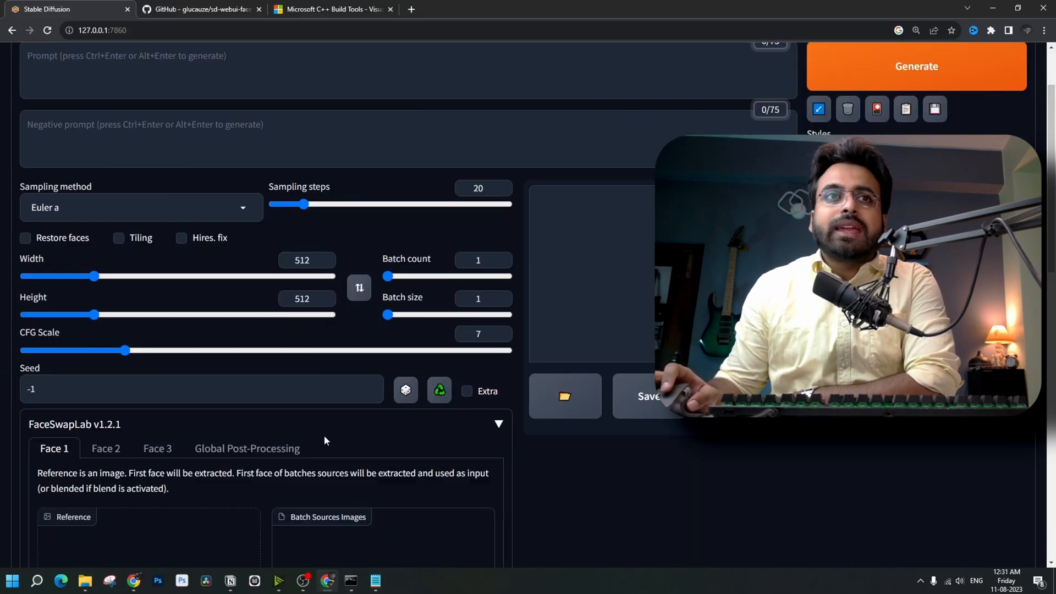
pyautogui.click(148, 442)
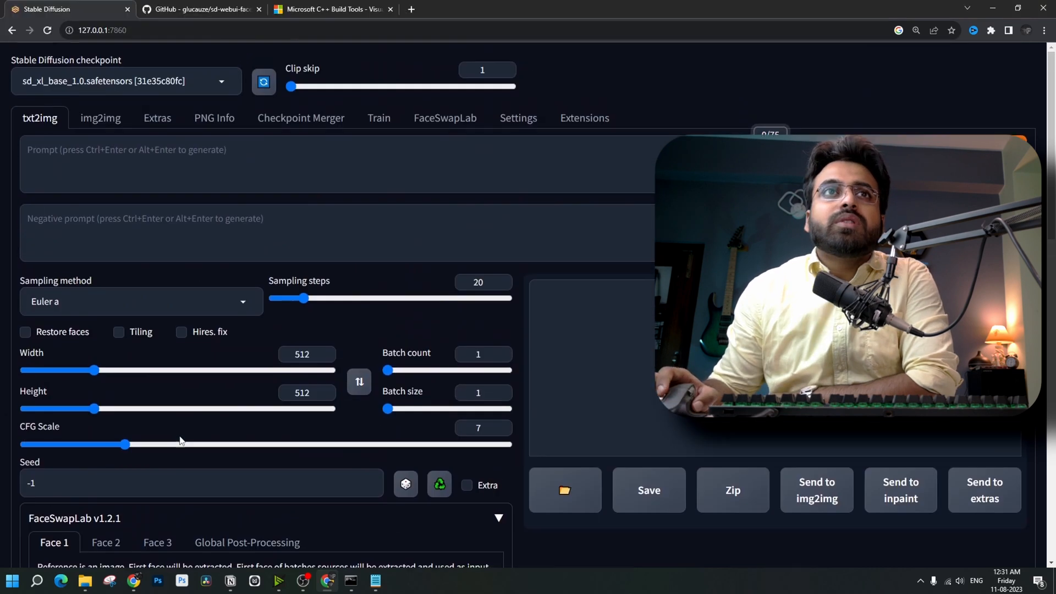
pyautogui.scroll(-3)
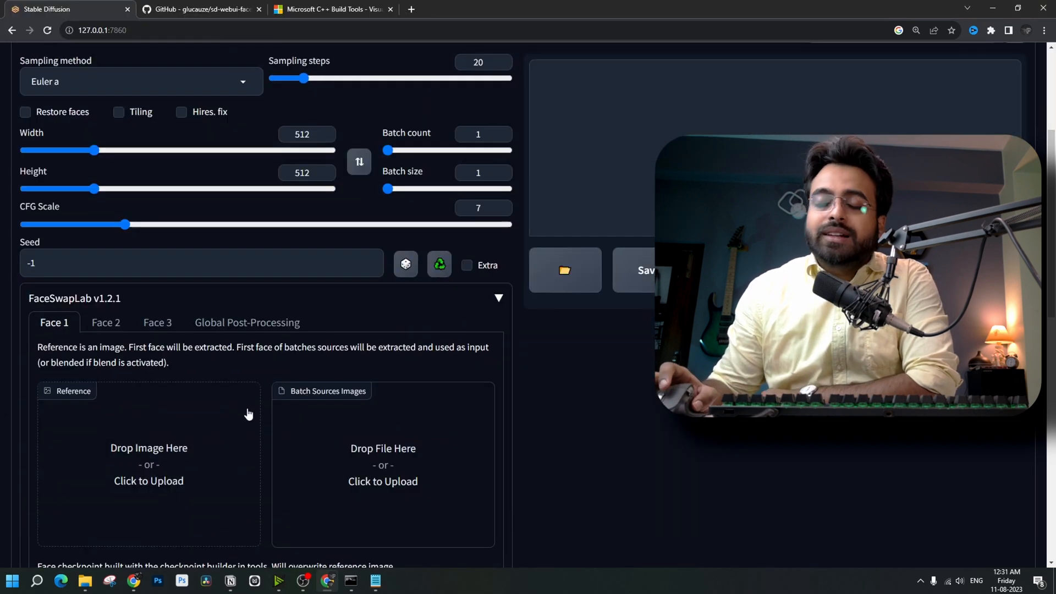
pyautogui.scroll(3)
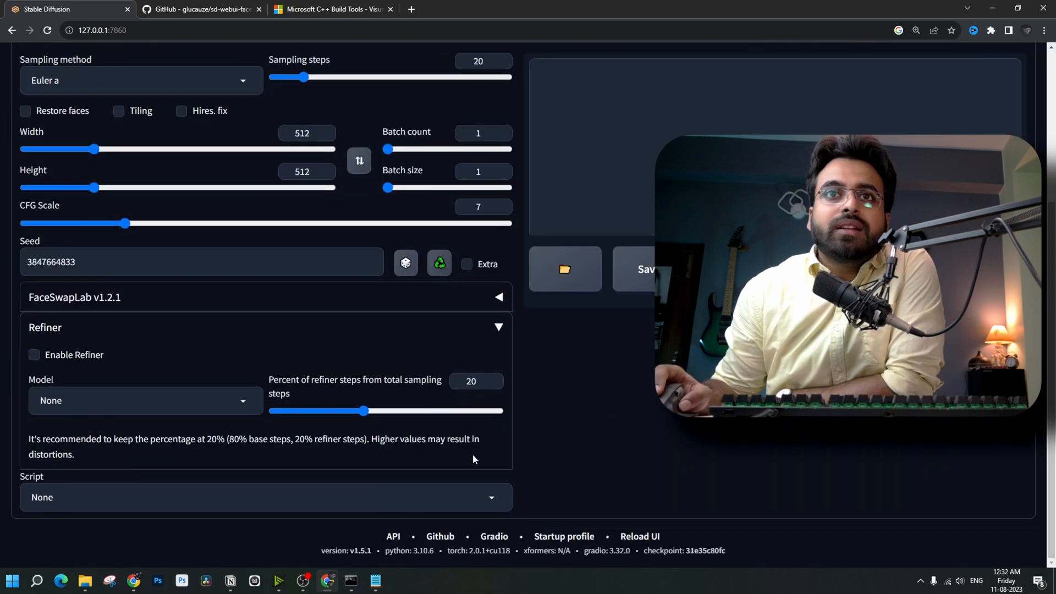
# - Scroll through the txt2img settings for the 1024×1024 rainbow-hair portrait generation
pyautogui.scroll(3)
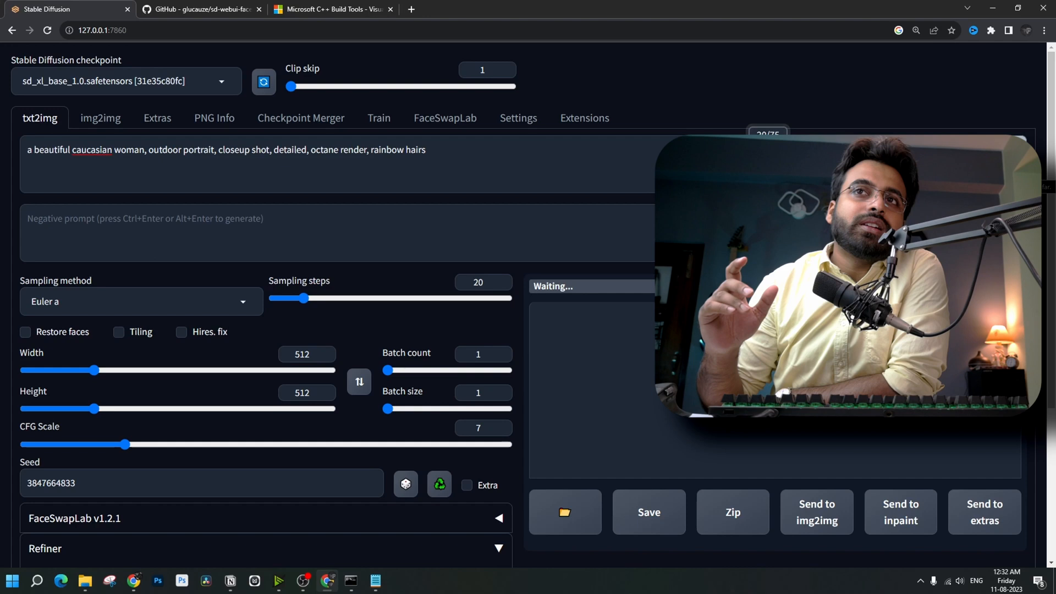
pyautogui.scroll(-3)
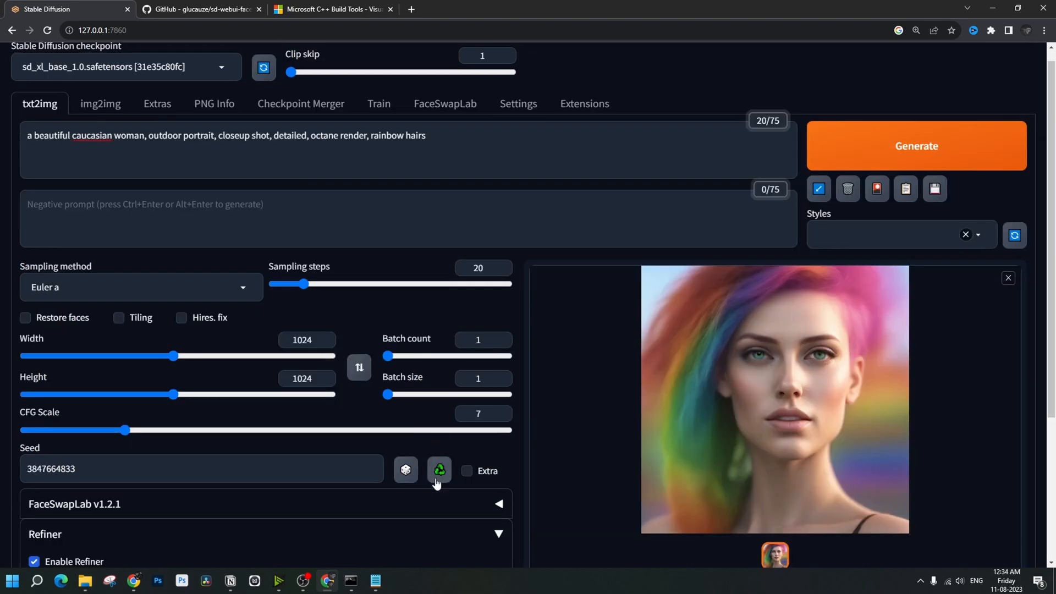
# - Scroll down to the FaceSwapLab Face 1 reference upload area
pyautogui.scroll(-3)
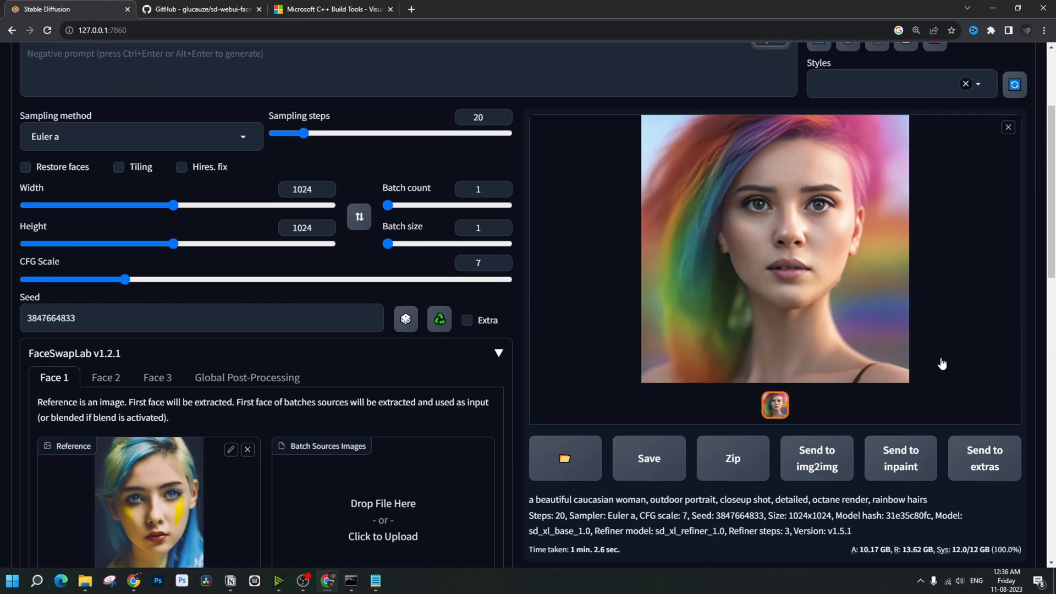
pyautogui.moveTo(745, 407)
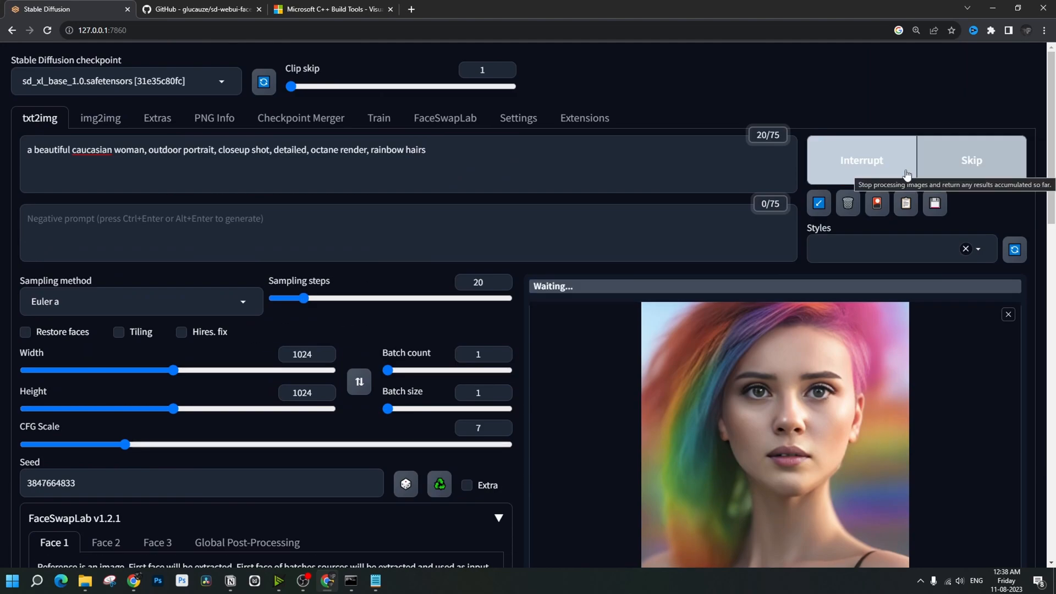
# - Enlarge the face-swapped rainbow-hair portrait in the lightbox, then close it
pyautogui.click(775, 431)
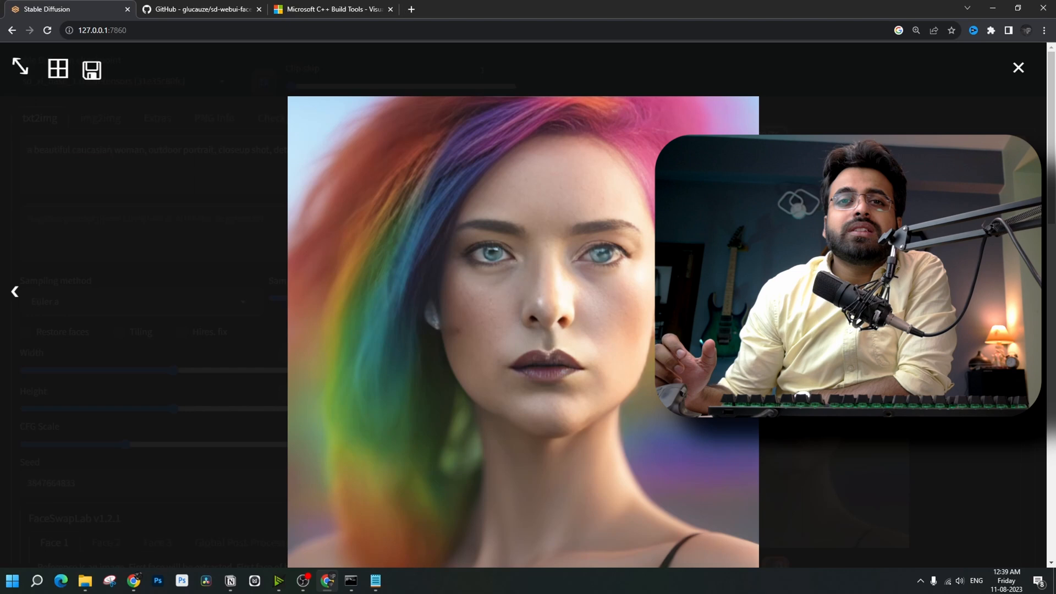
pyautogui.click(1017, 67)
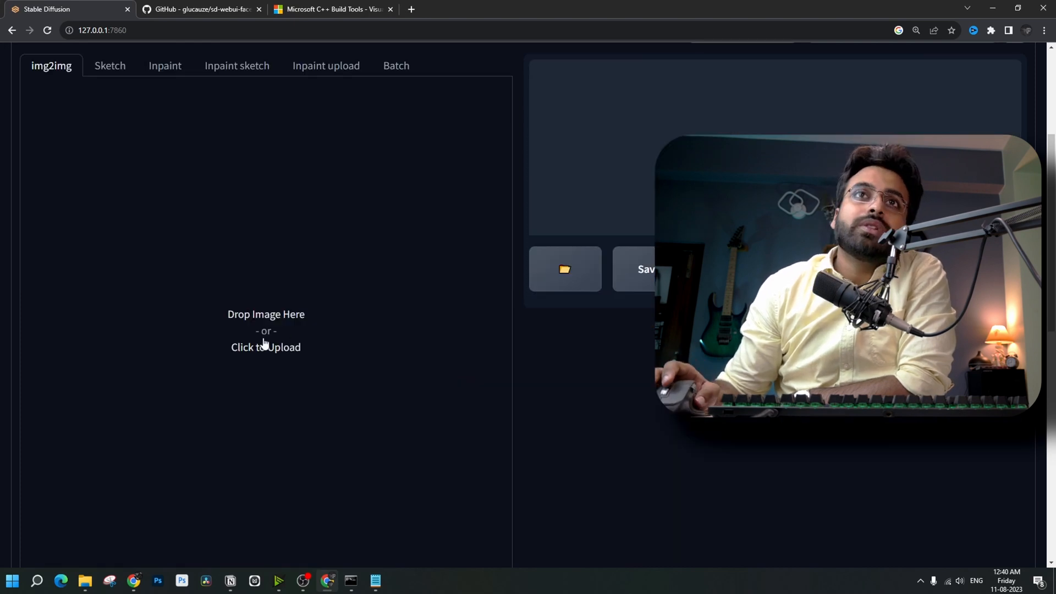
# - Upload the red portrait into img2img and expand FaceSwapLab to add the grey-haired reference face
pyautogui.click(265, 346)
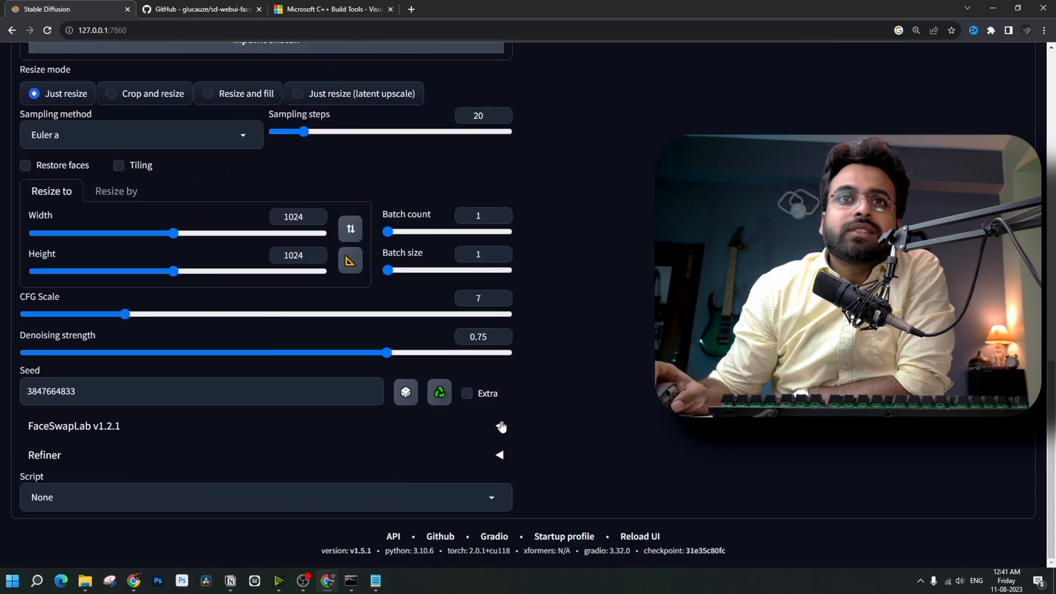
pyautogui.click(148, 388)
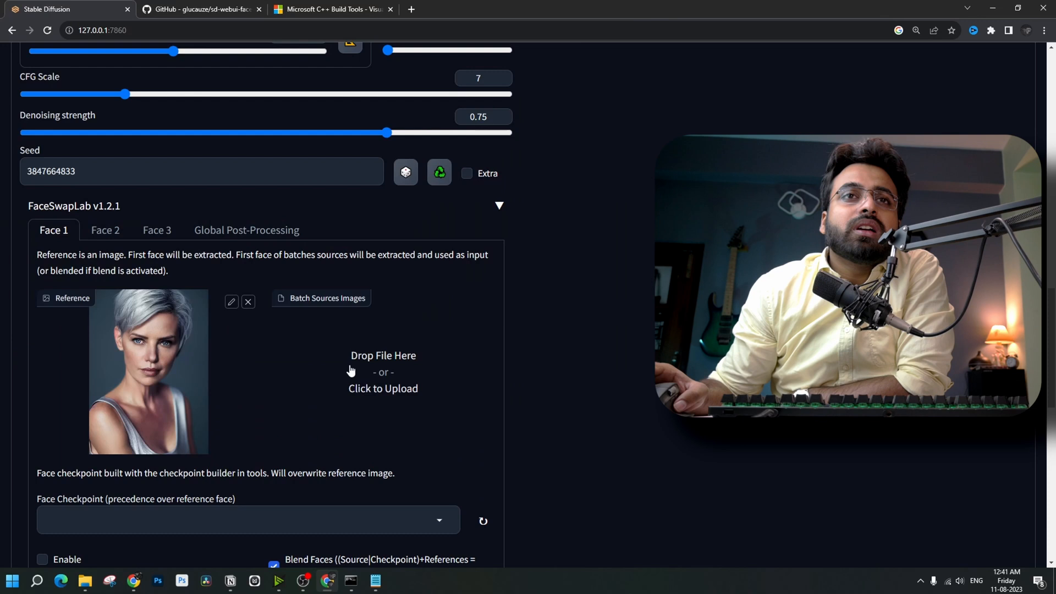
pyautogui.scroll(-3)
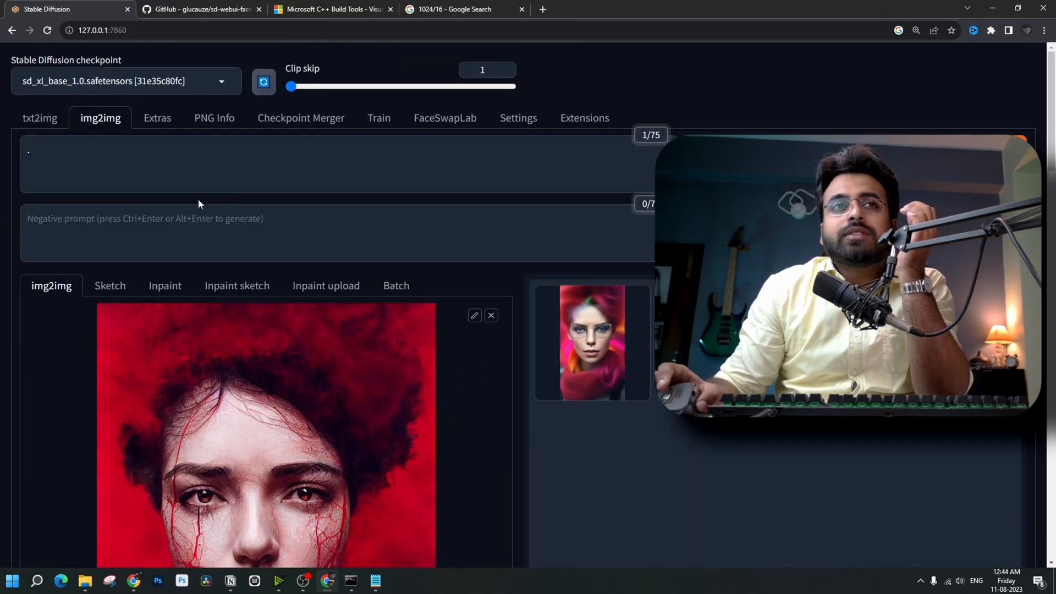
pyautogui.scroll(-3)
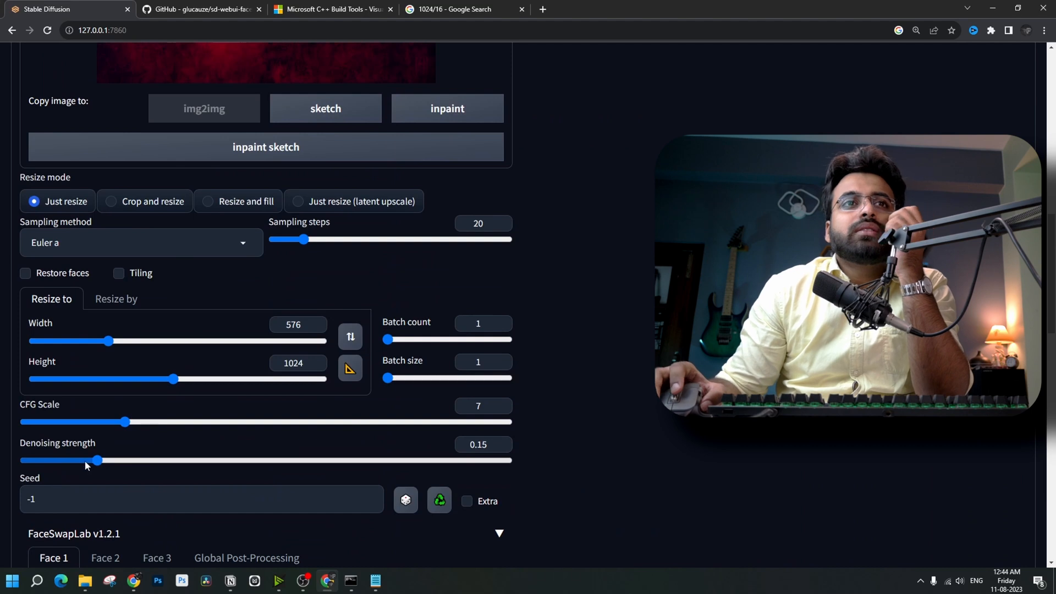
pyautogui.scroll(3)
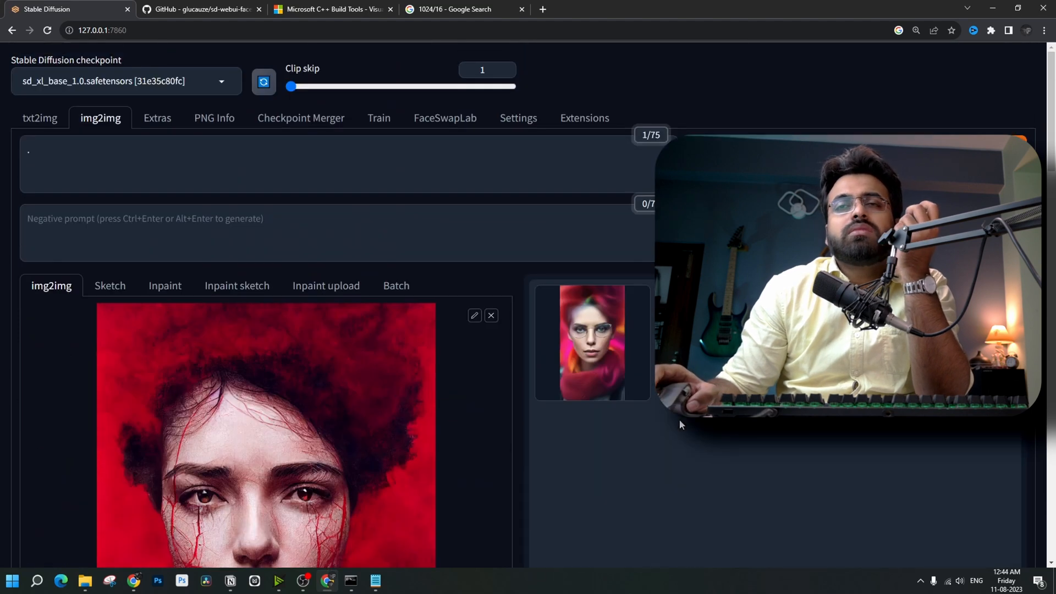
pyautogui.scroll(-3)
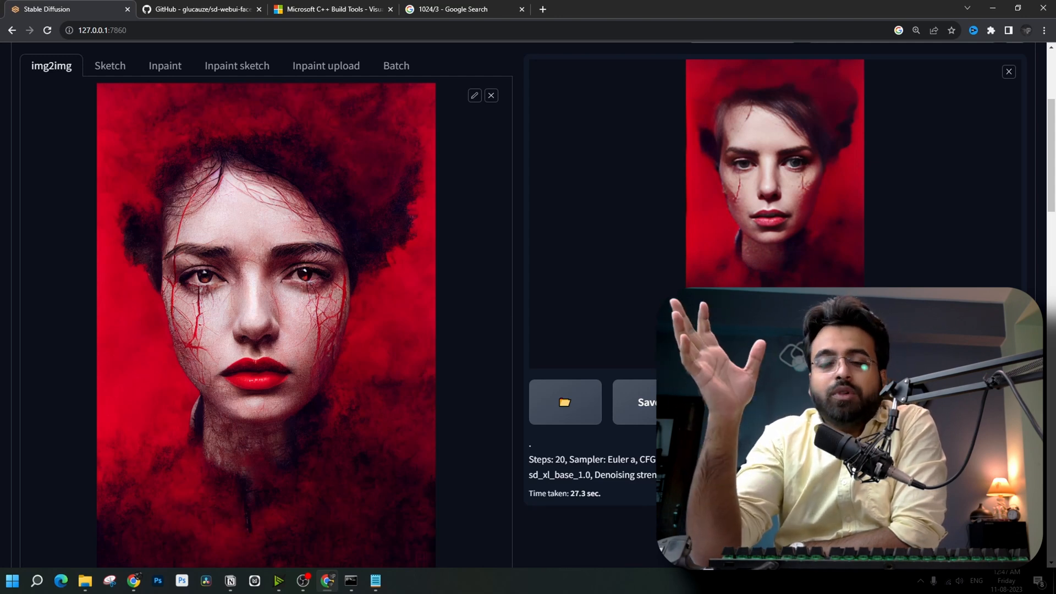
# - Scroll down to the img2img width and denoising strength sliders for the red portrait
pyautogui.scroll(-3)
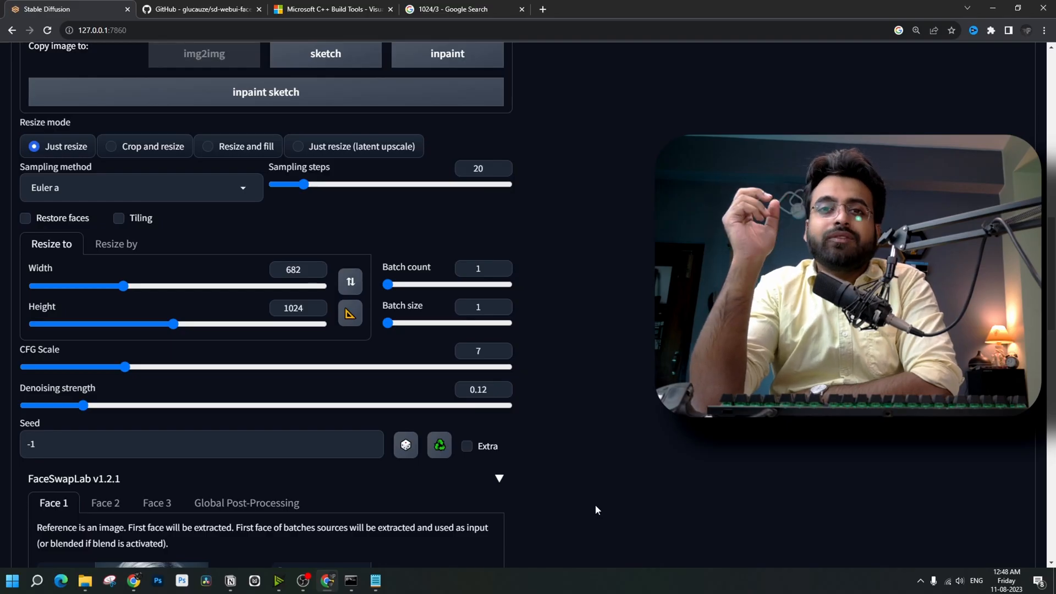